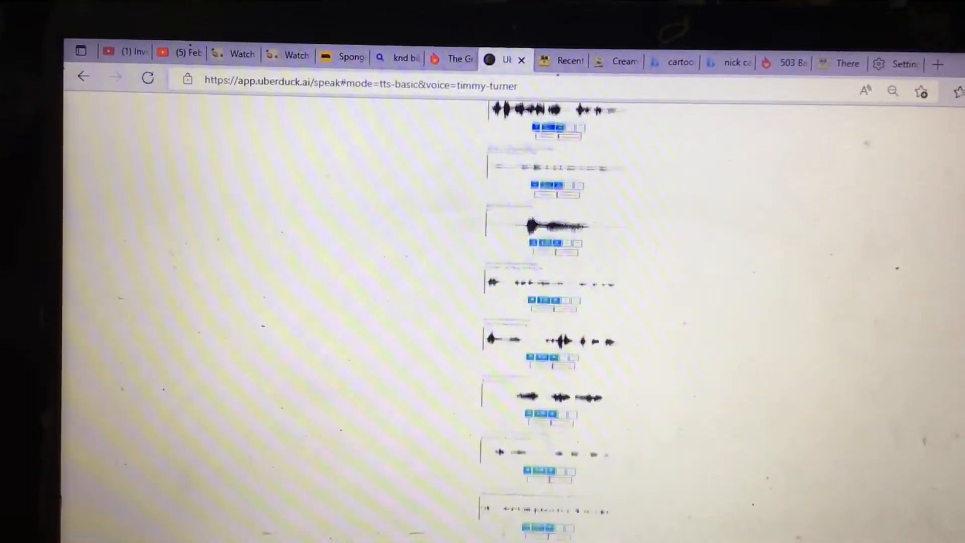
{"action": "scroll", "scroll_direction": "down", "scroll_amount": 3}
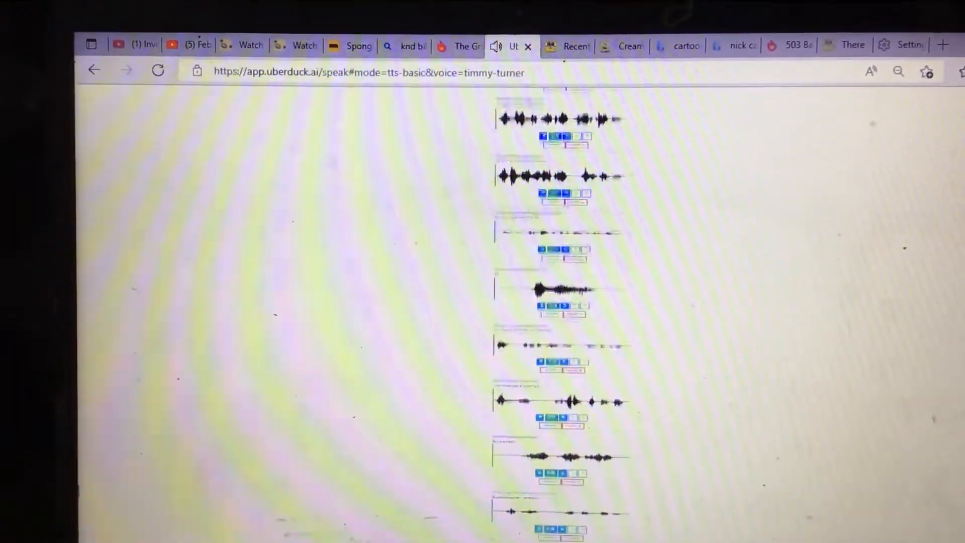
{"action": "scroll", "scroll_direction": "down", "scroll_amount": 3}
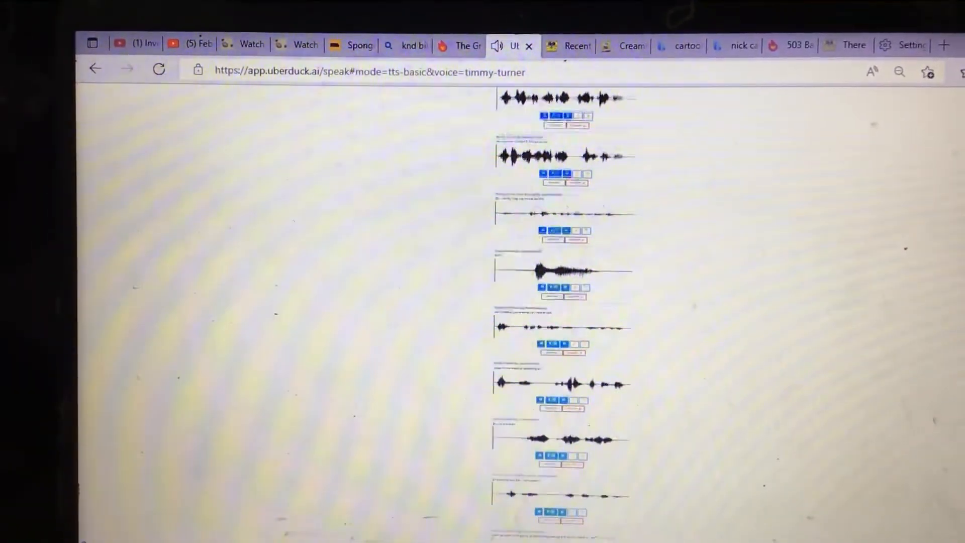
{"action": "scroll", "scroll_direction": "down", "scroll_amount": 3}
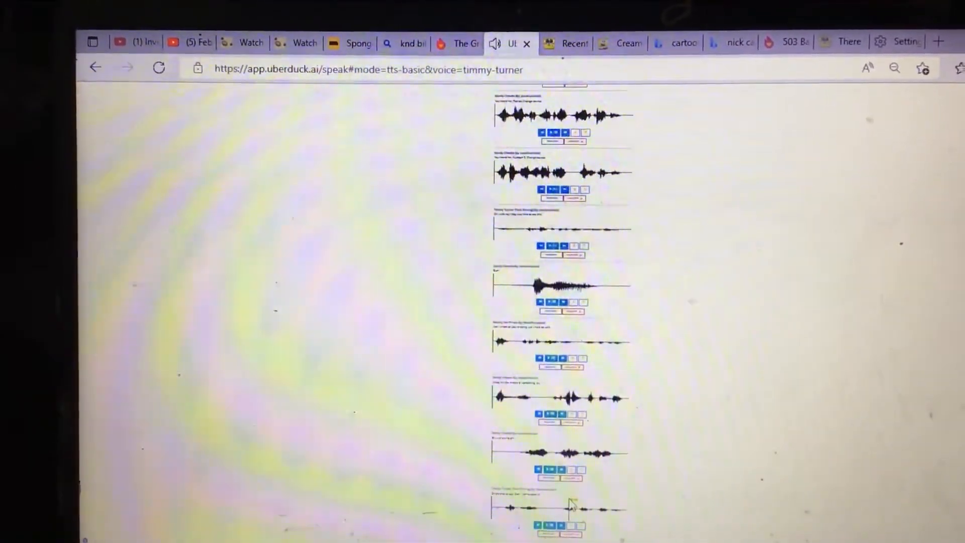